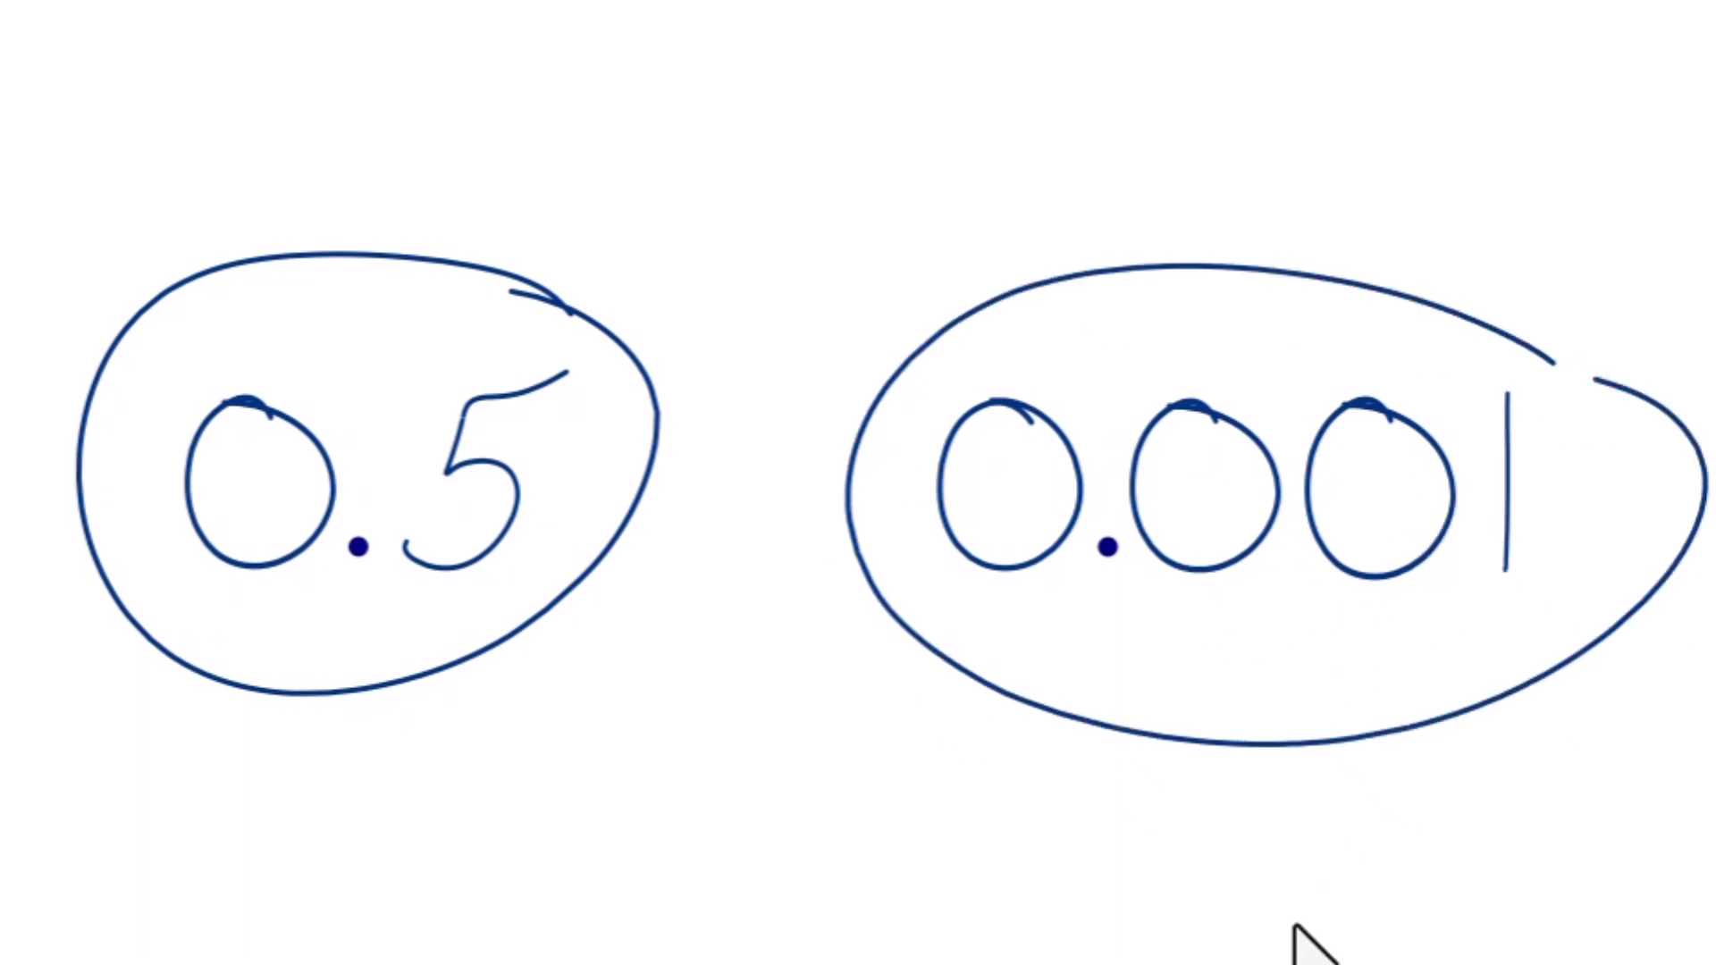
mouse_move(1335, 908)
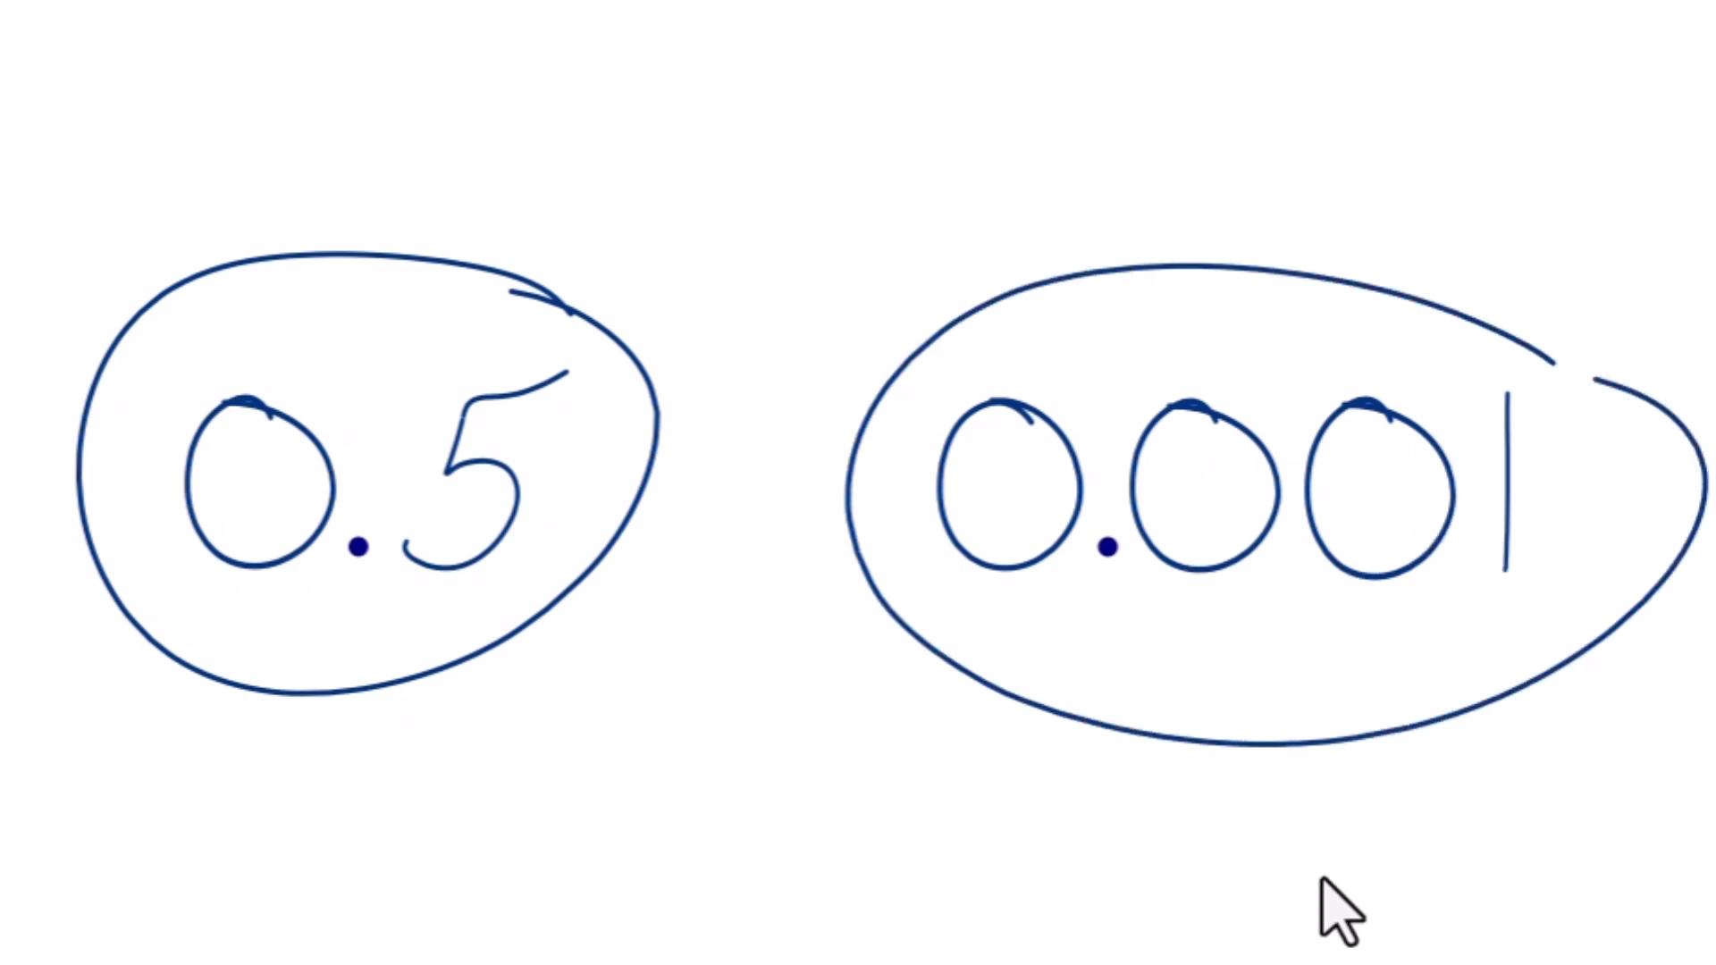